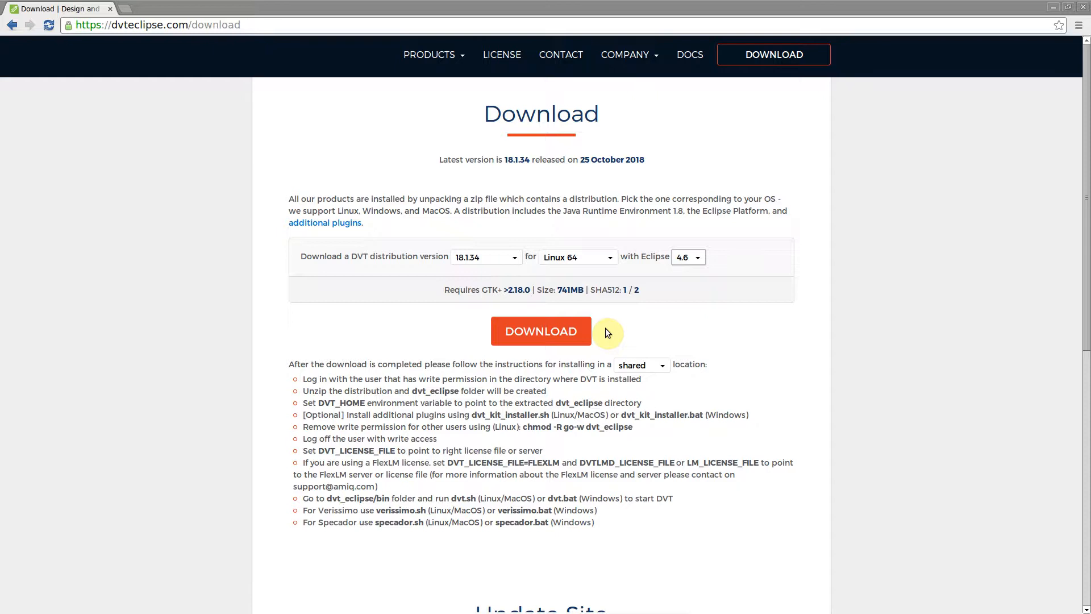
{"action": "mouse_move", "coordinate": [296, 53]}
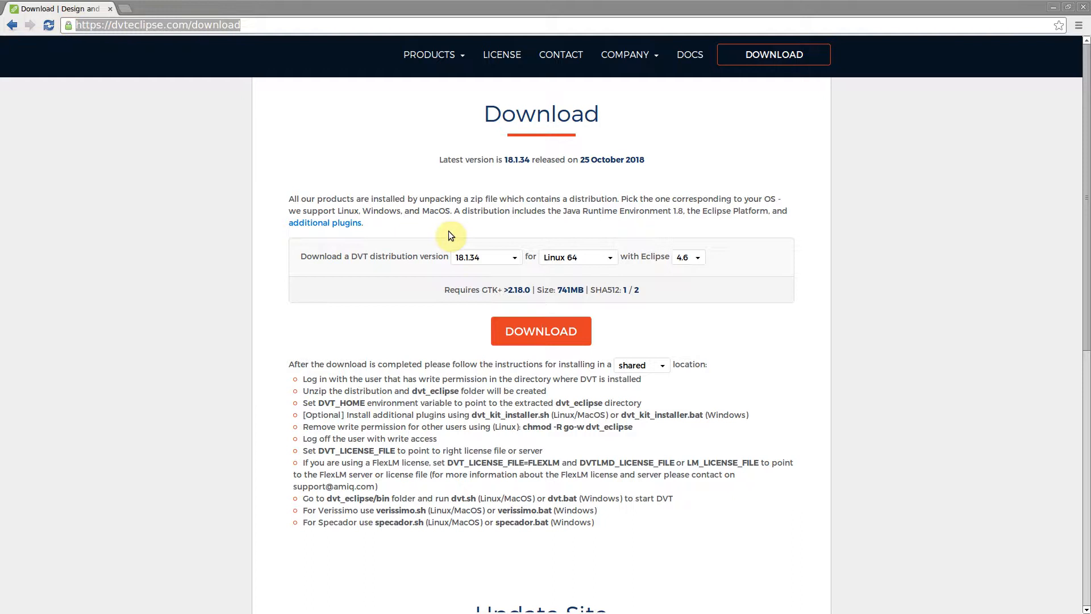
- Extract the downloaded DVT kit zip in ~/Downloads into dvt_eclipse
{"action": "left_click", "coordinate": [541, 331]}
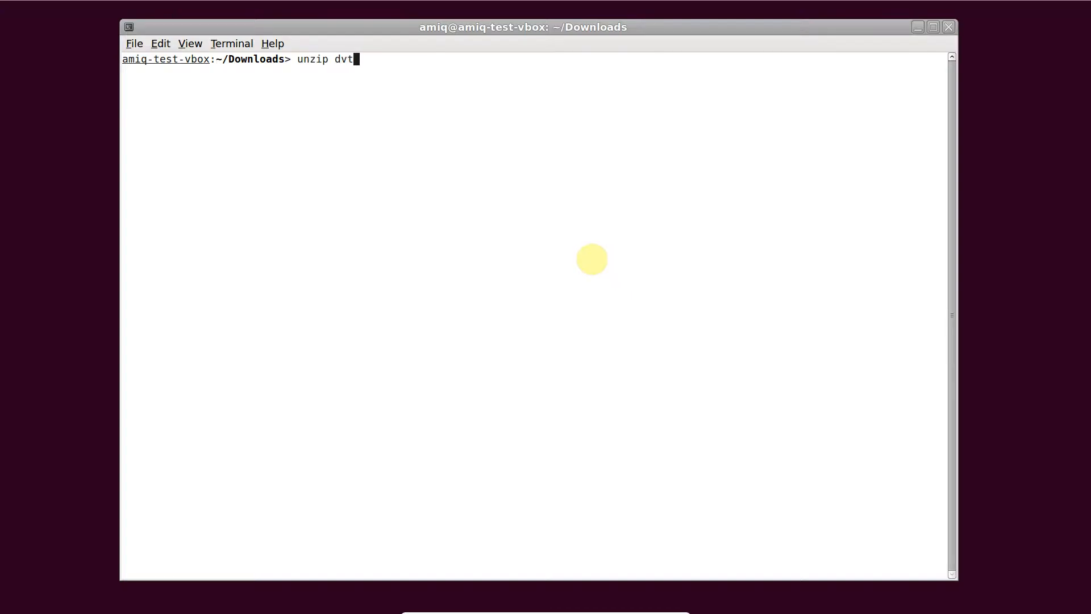
{"action": "key", "text": "Return"}
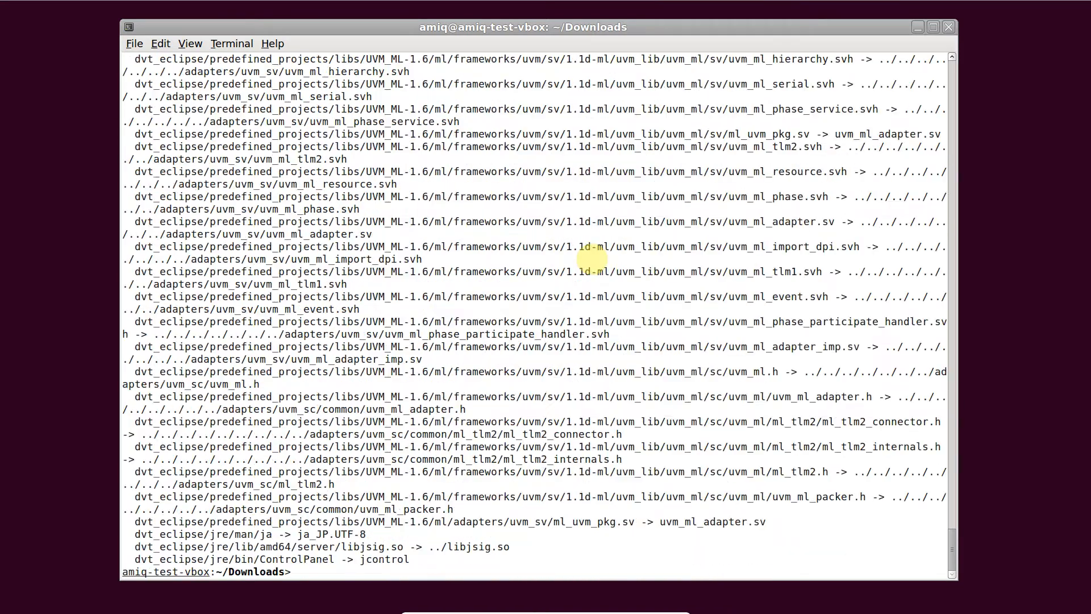
- Set DVT_HOME via setenv to `pwd`/dvt_eclipse, the extracted folder
{"action": "type", "text": "setenv"}
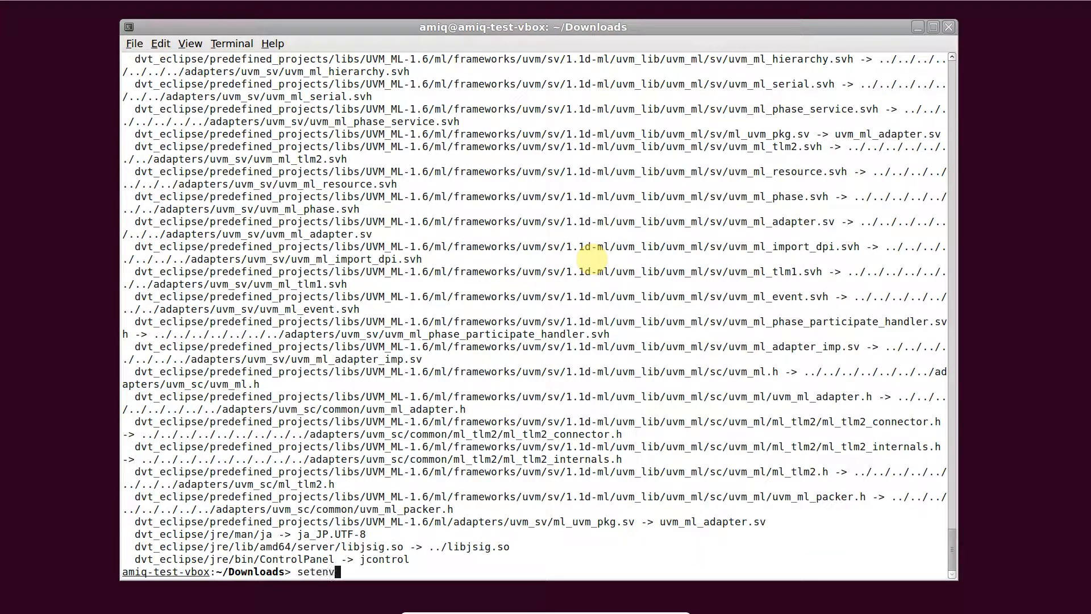
{"action": "type", "text": "DVT_HOME `pwd"}
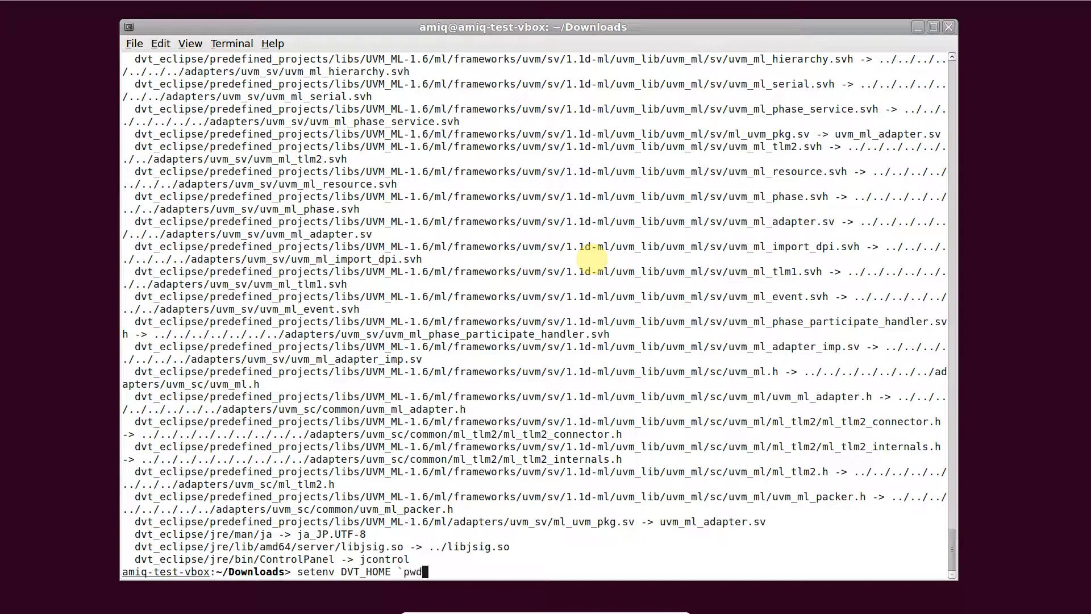
{"action": "key", "text": "Return"}
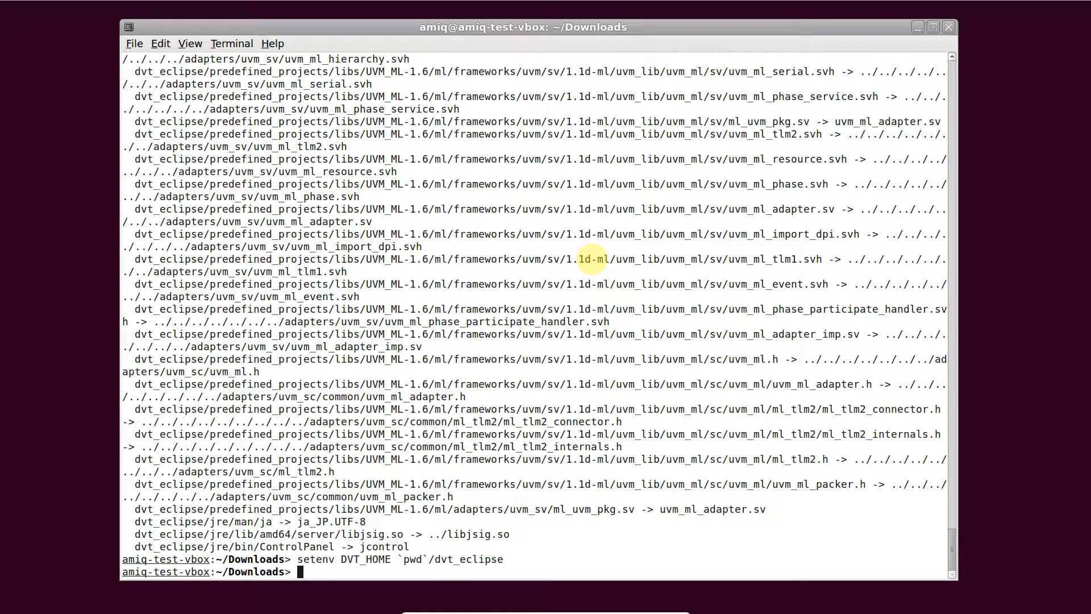
- Run dvt_kit_installer.sh with no arguments to show its usage and plugin list
{"action": "type", "text": "$DVT_HOME/bin/dvt_kit_installer.sh"}
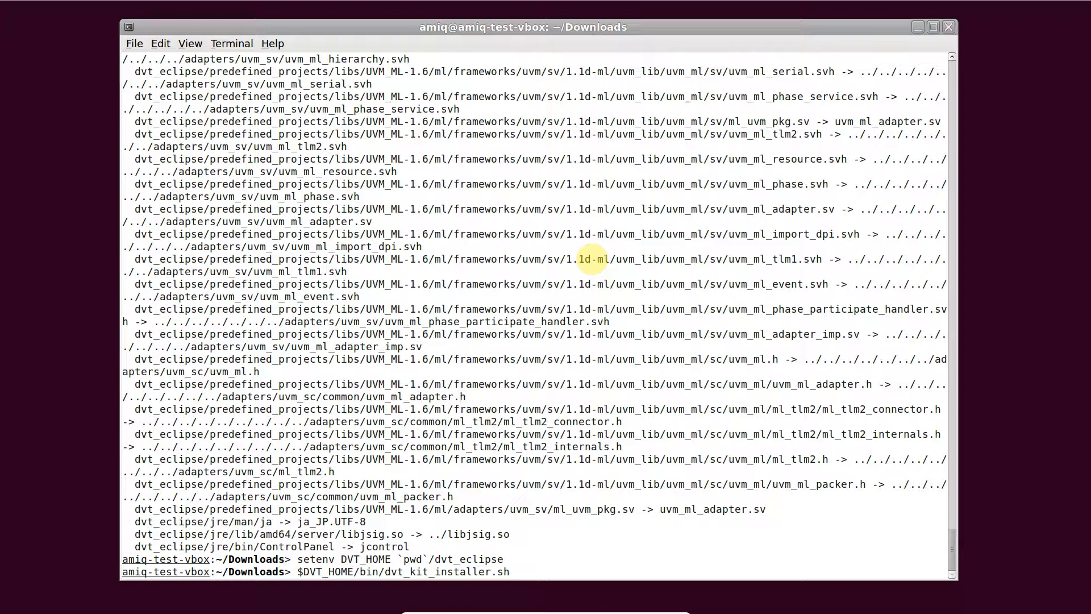
{"action": "key", "text": "Return"}
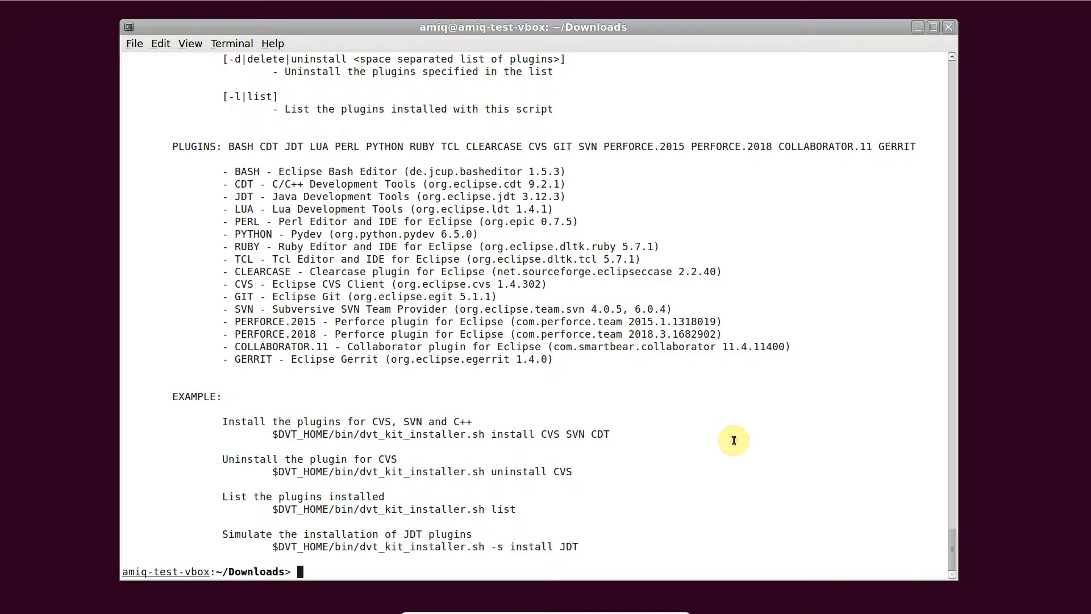
- Install the PERL and GIT plugins with dvt_kit_installer.sh install
{"action": "type", "text": "$DVT_HOME/bin/dvt_kit_installer.sh"}
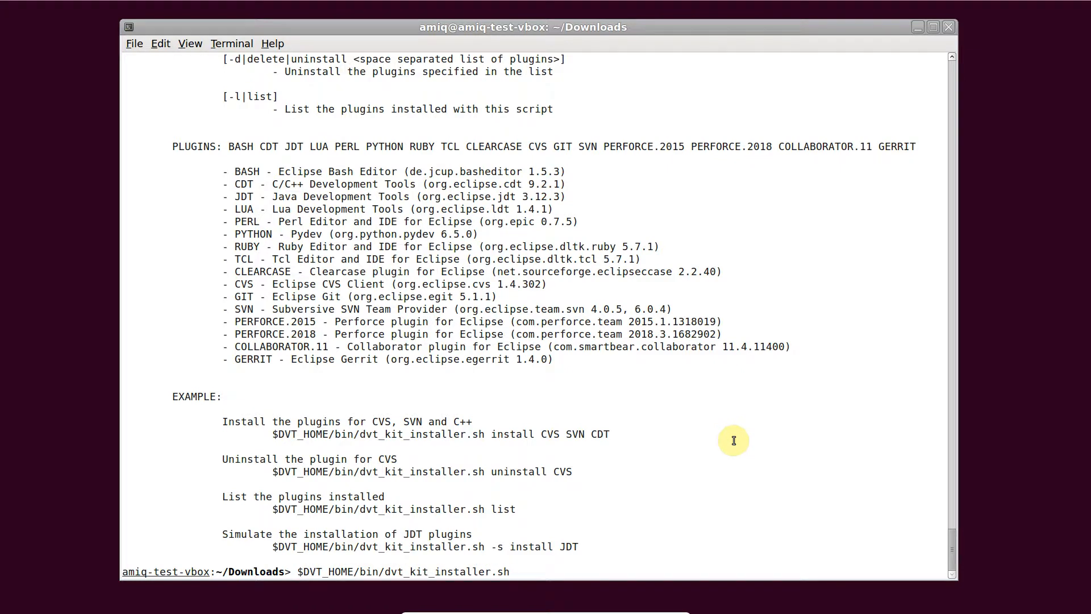
{"action": "type", "text": "install"}
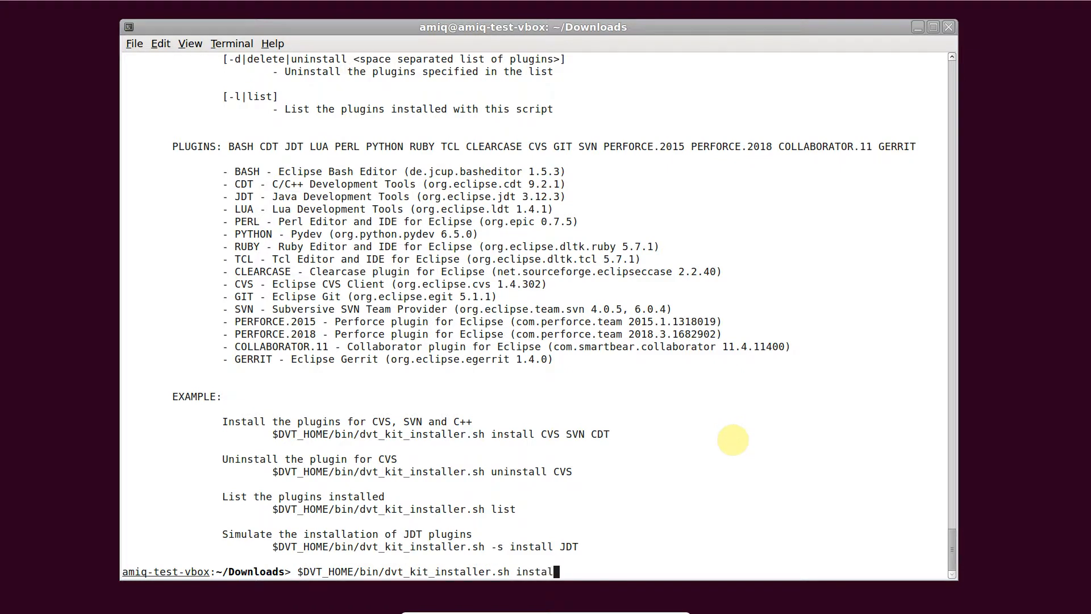
{"action": "type", "text": "PERL GIT"}
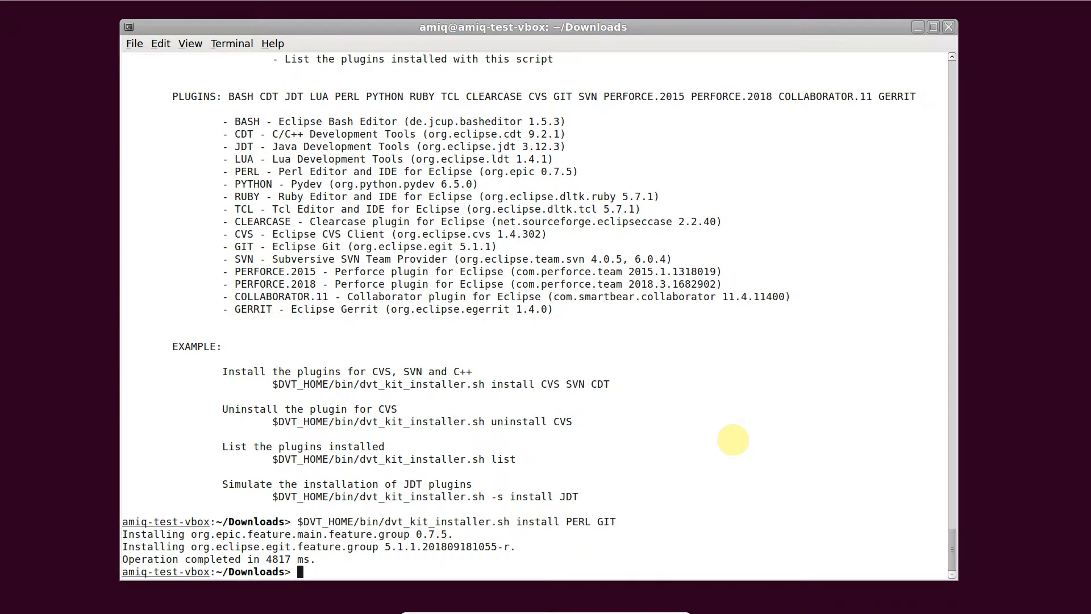
- Uninstall the GIT plugin with dvt_kit_installer.sh uninstall GIT
{"action": "type", "text": "$DVT_HOME/bin/dvt_kit_installer.sh"}
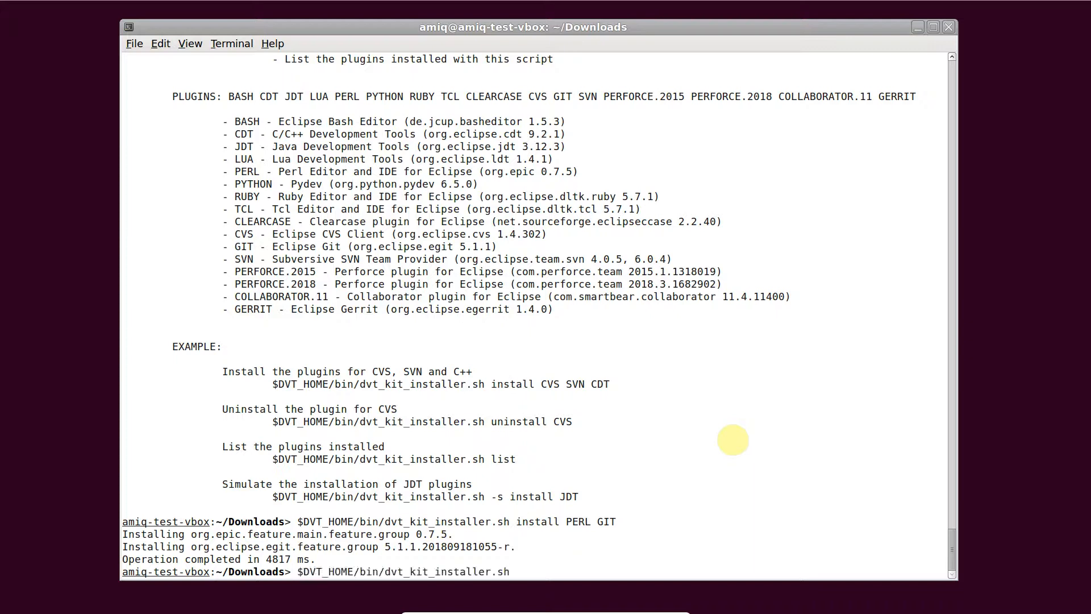
{"action": "type", "text": "uninst"}
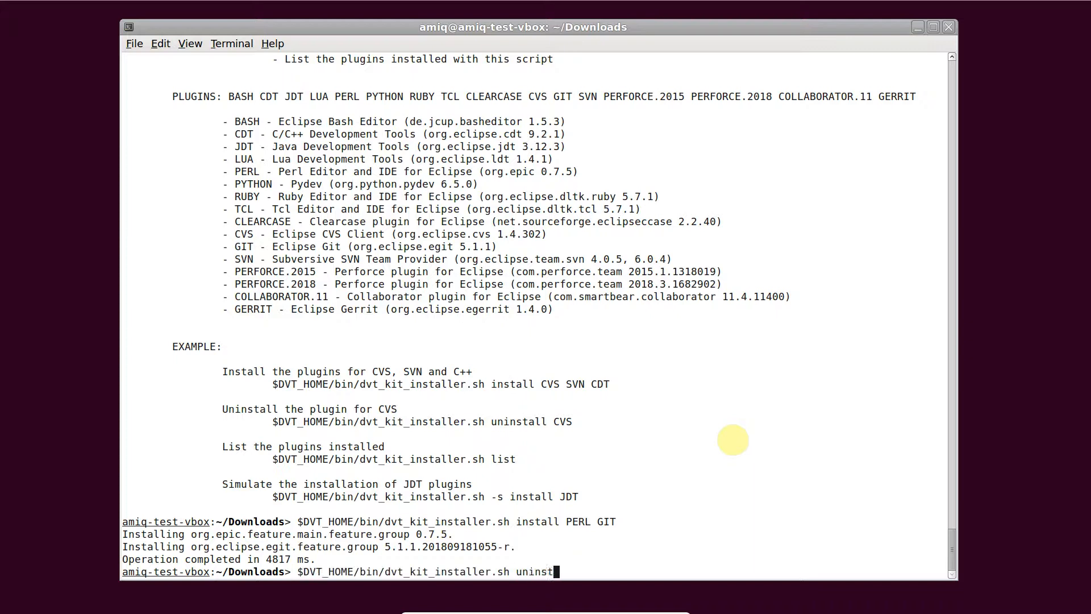
{"action": "type", "text": "all GIT"}
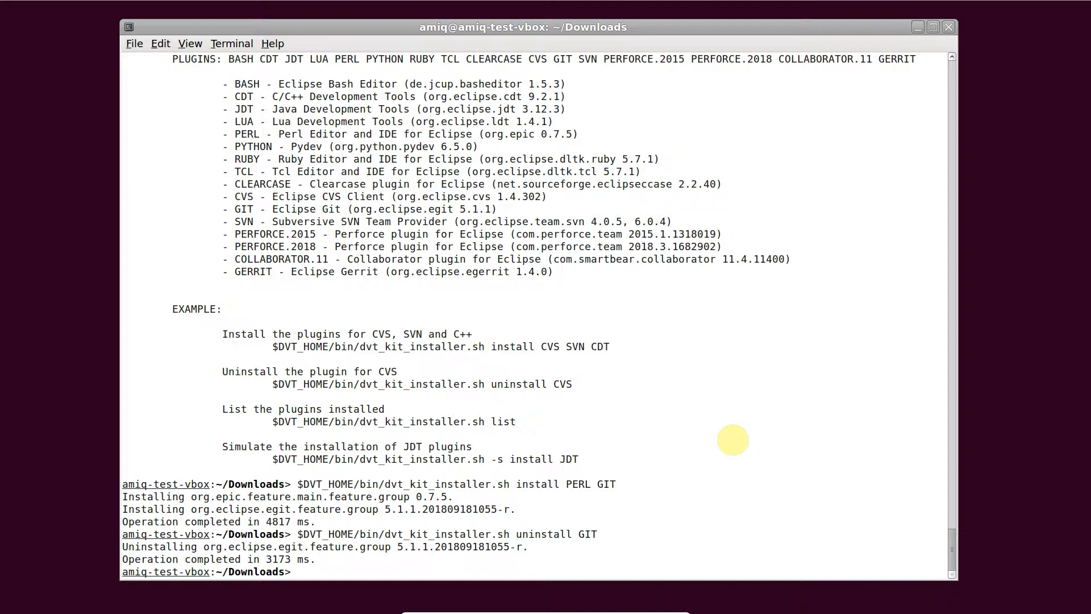
- List installed DVT kit plugins, confirming only PERL remains
{"action": "type", "text": "$DVT_HOME/bin/dvt_kit_installer.sh list"}
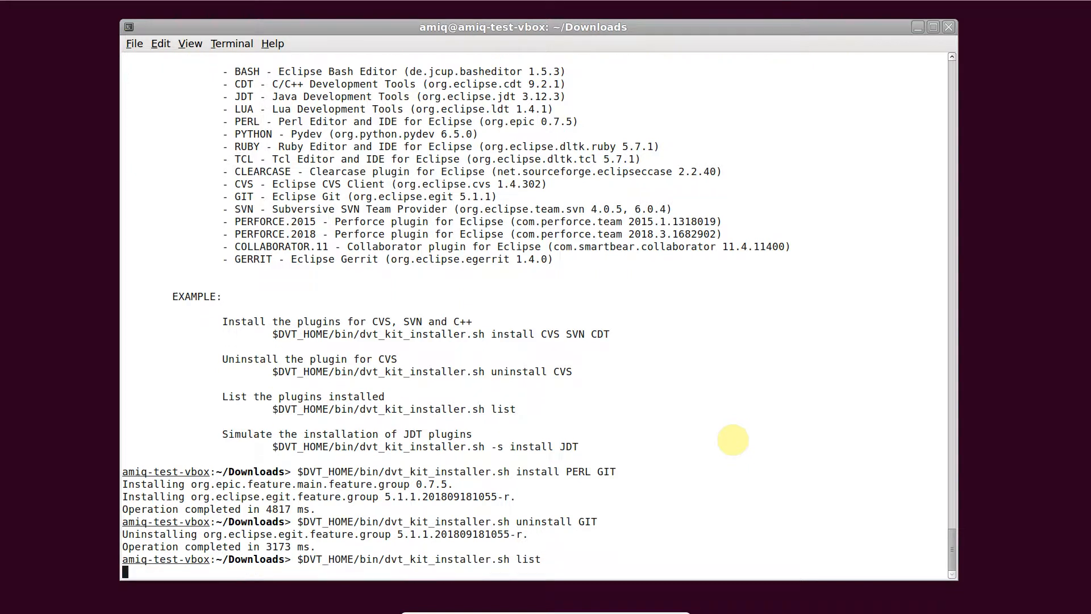
{"action": "key", "text": "Return"}
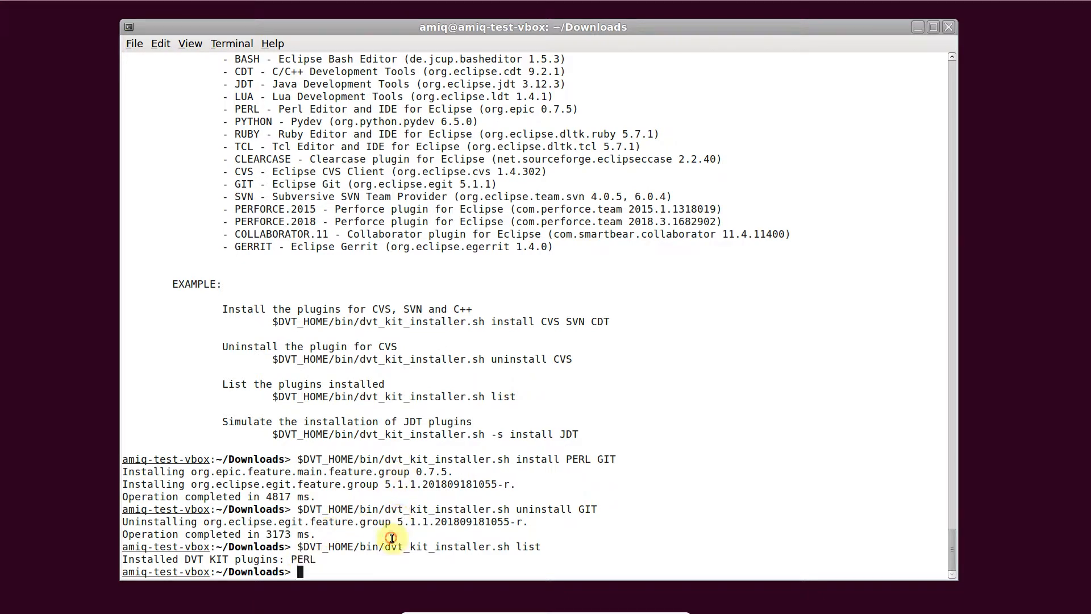
- Remove group/other write permission recursively with chmod -R go-w $DVT_HOME, then begin $DVT_HOME/bin
{"action": "type", "text": "c"}
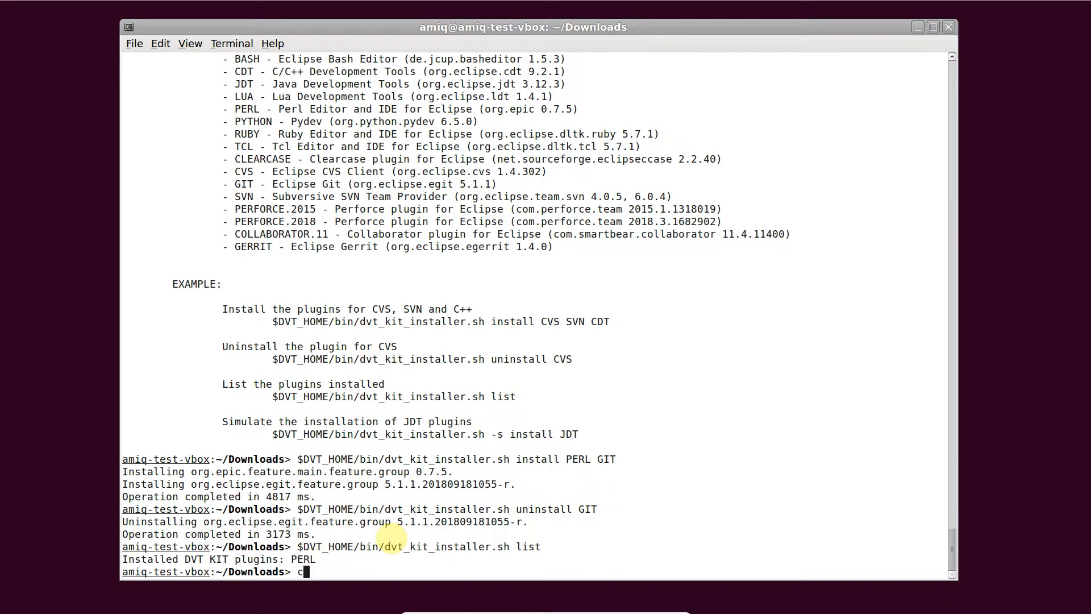
{"action": "type", "text": "hmod -"}
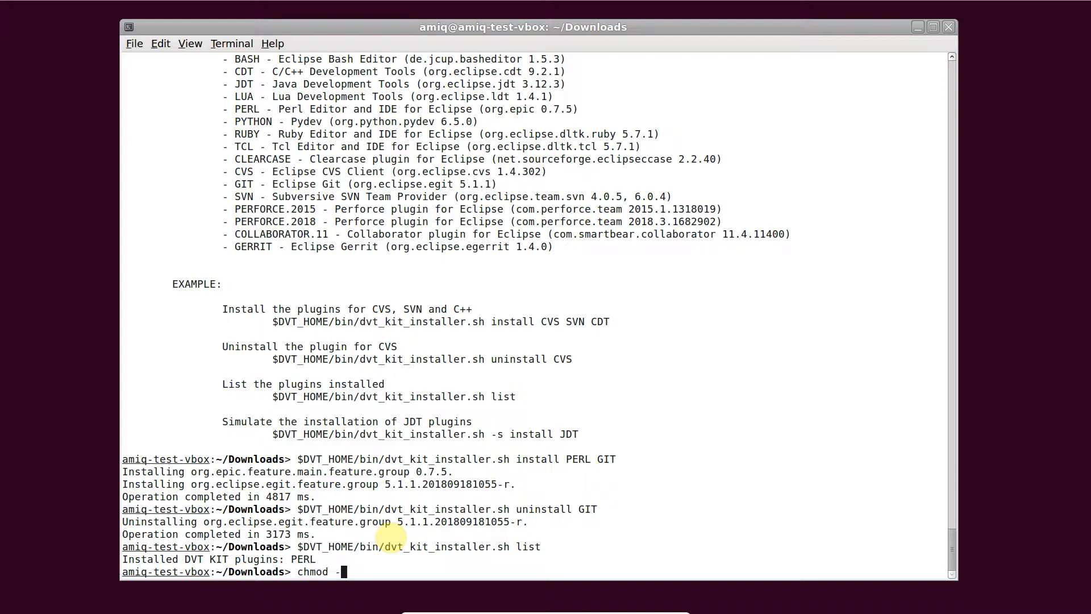
{"action": "type", "text": "R go-"}
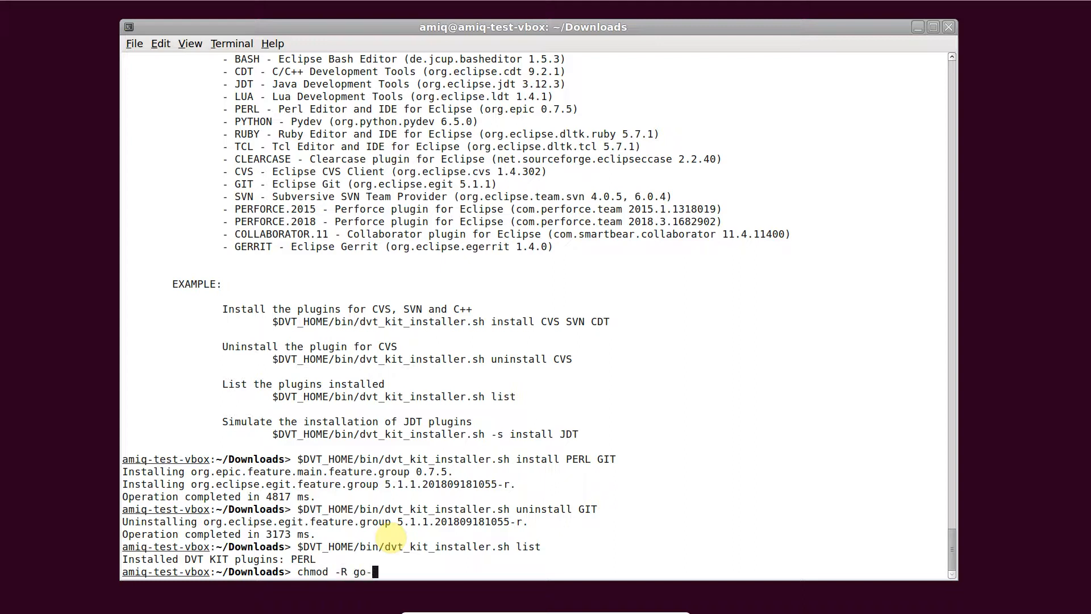
{"action": "type", "text": "w"}
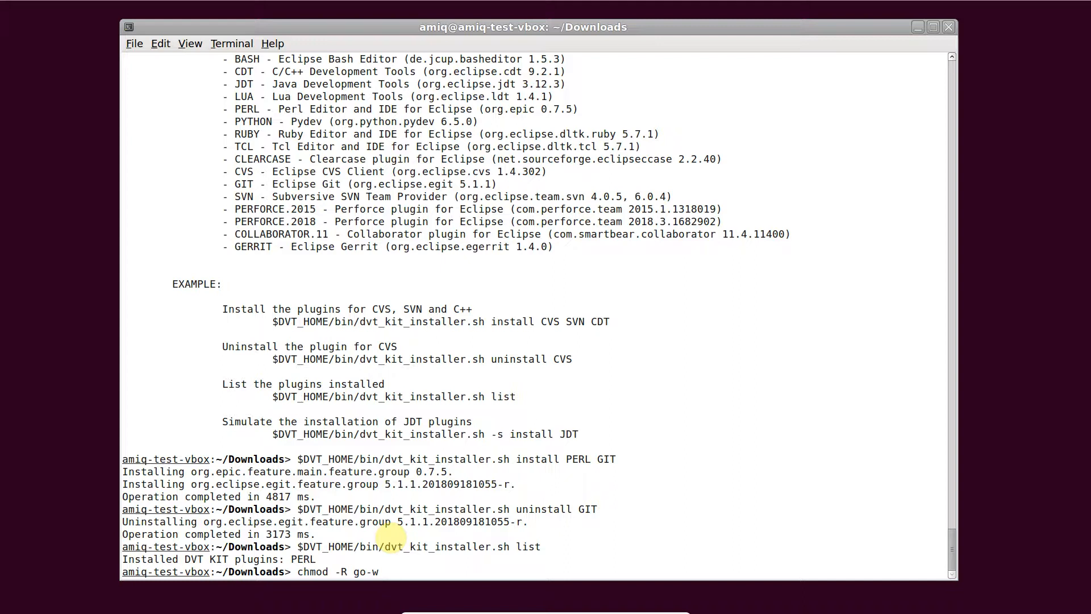
{"action": "type", "text": "$DVT_HOME"}
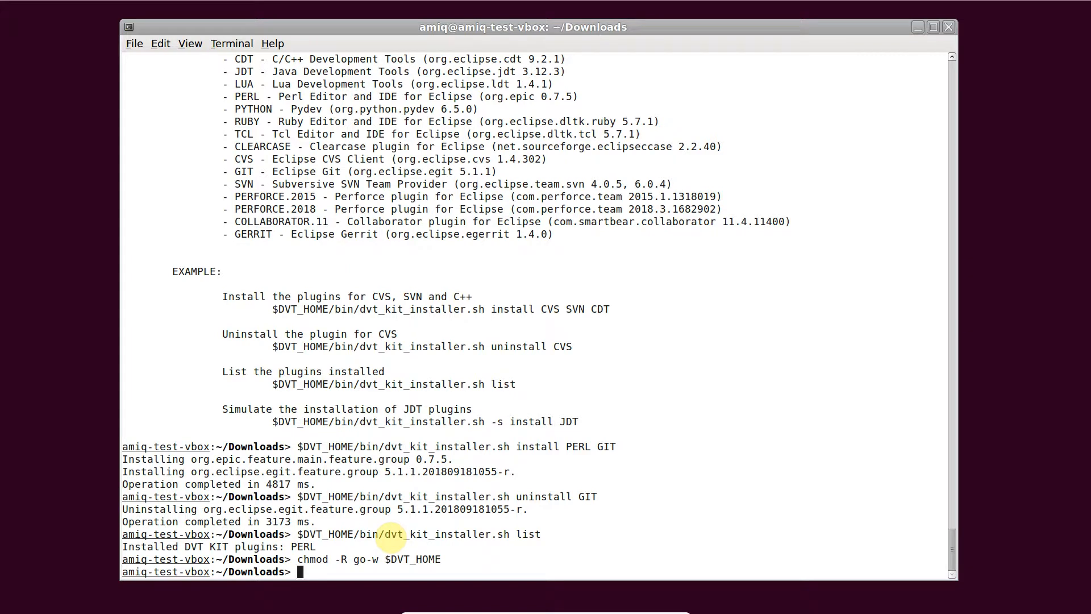
{"action": "type", "text": "$DVT_HOME/bin"}
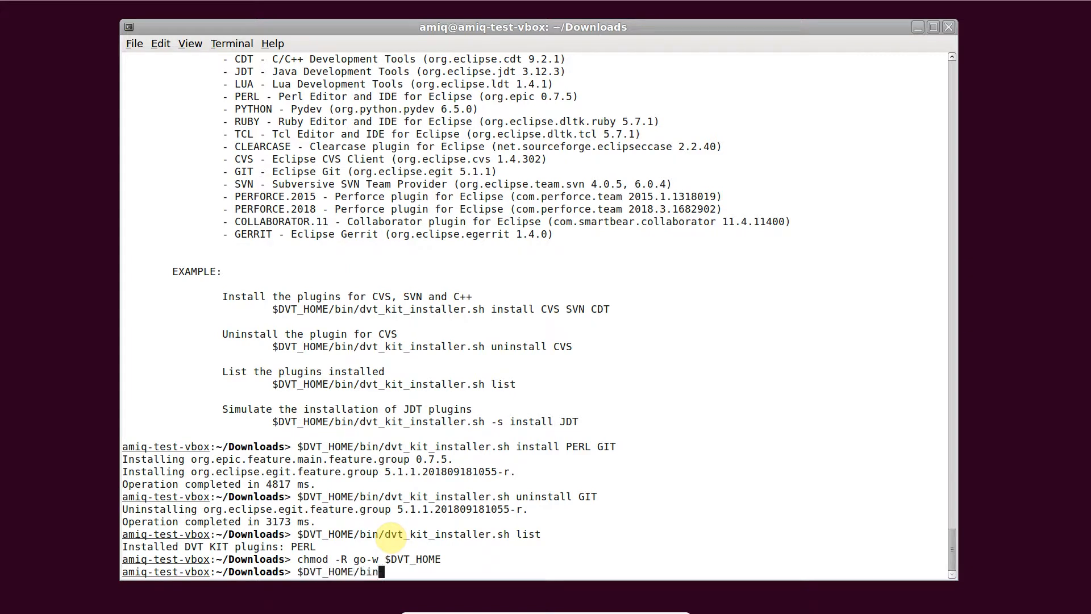